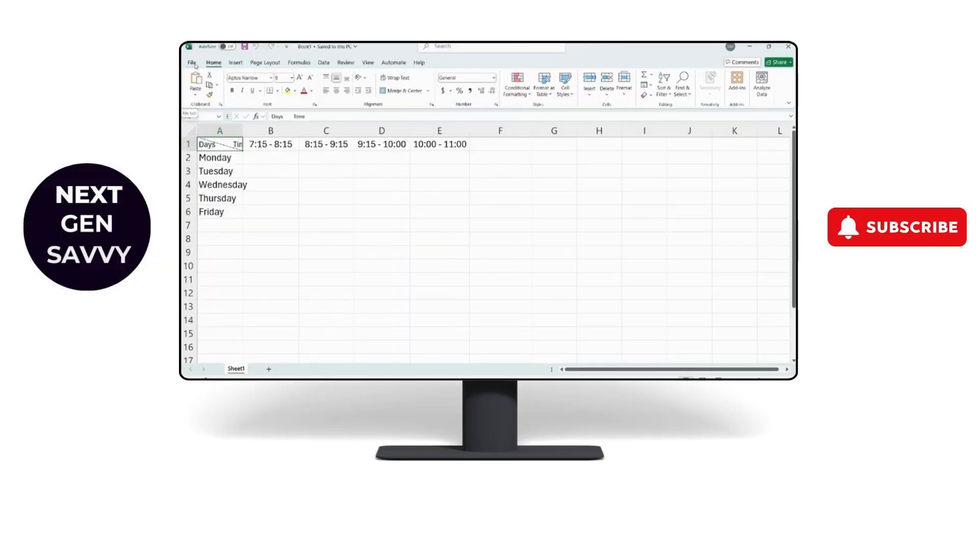
- Enable 'Allow editing directly in cells' in the Advanced options and confirm with OK
click(192, 62)
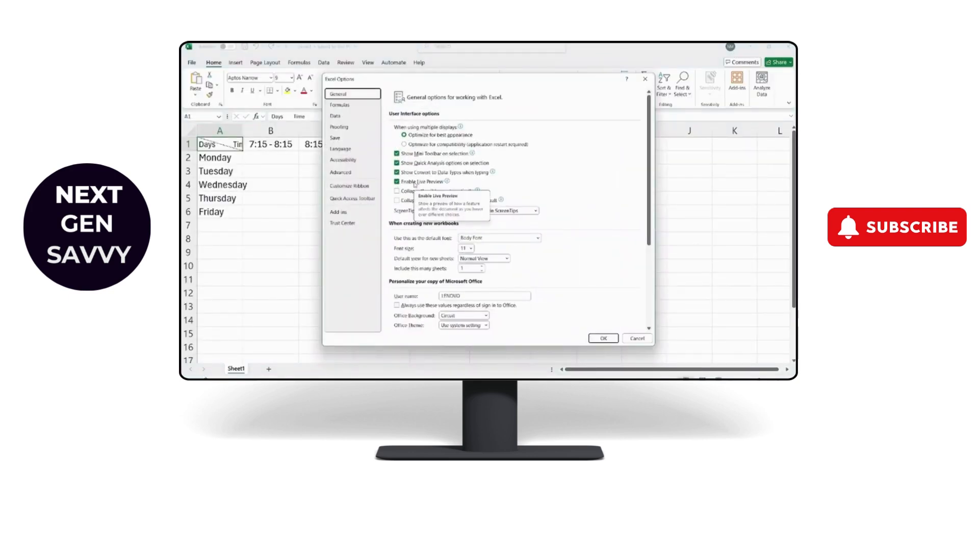
click(341, 173)
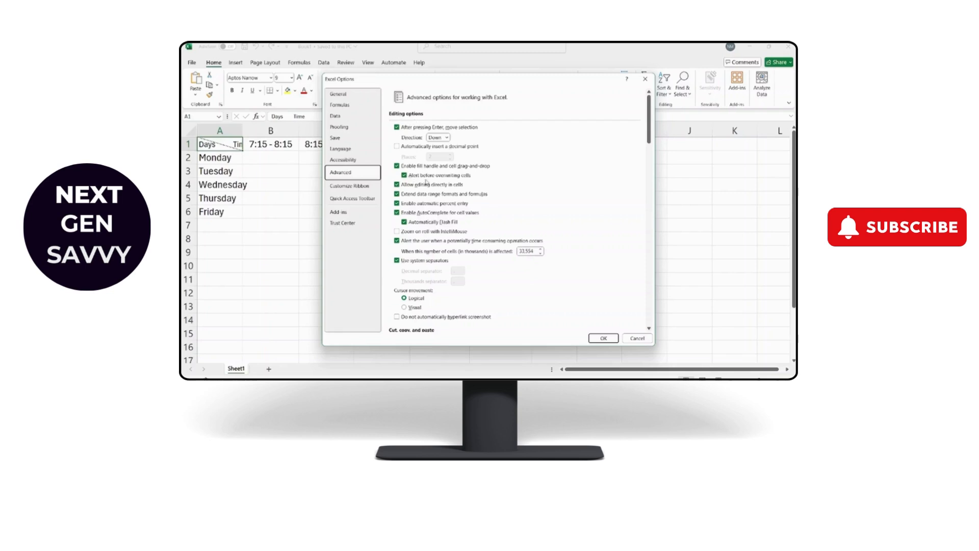
mouse_move(403, 190)
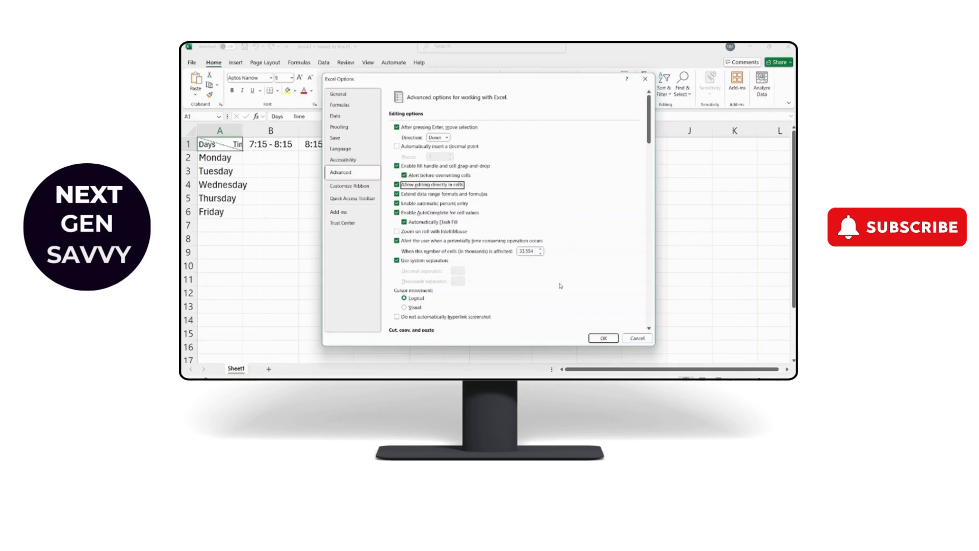
click(602, 338)
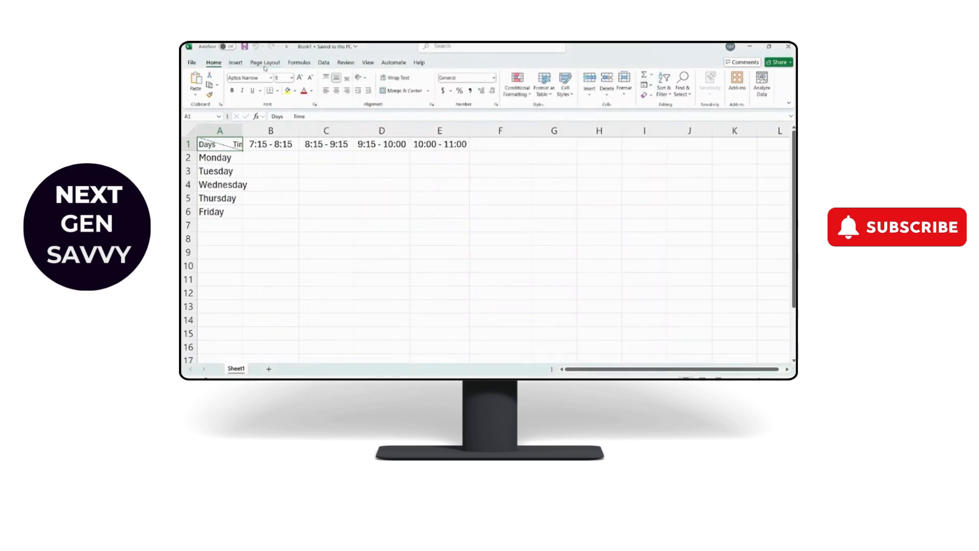
- Show the Review ribbon to check sheet protection and select cell C4
click(346, 62)
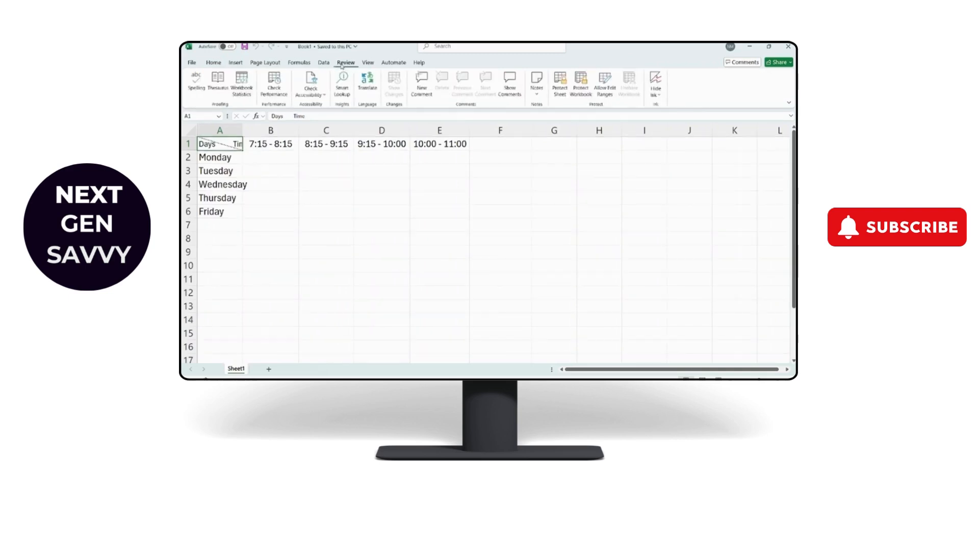
click(559, 85)
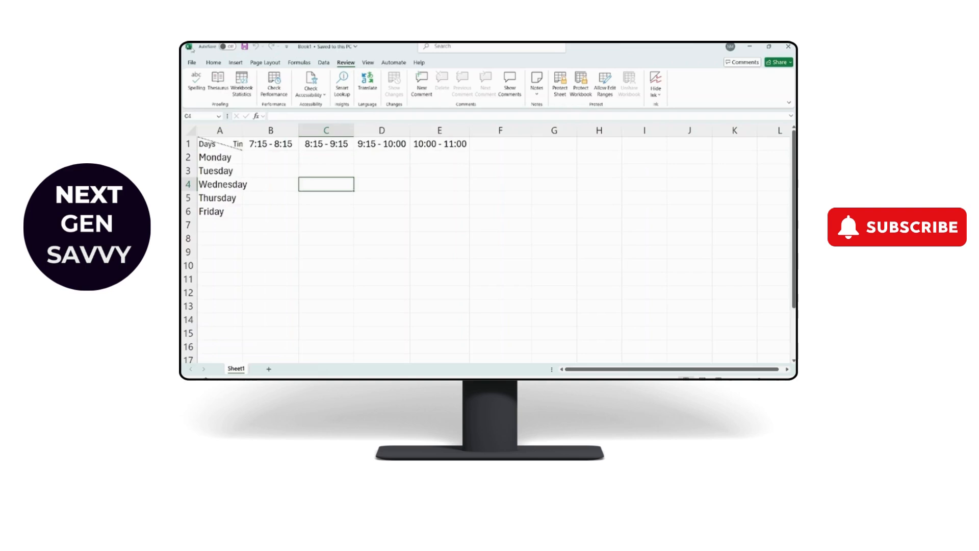
- In the COM Add-ins manager, leave Data Streamer, Power Map and Power Pivot unticked and confirm
click(191, 62)
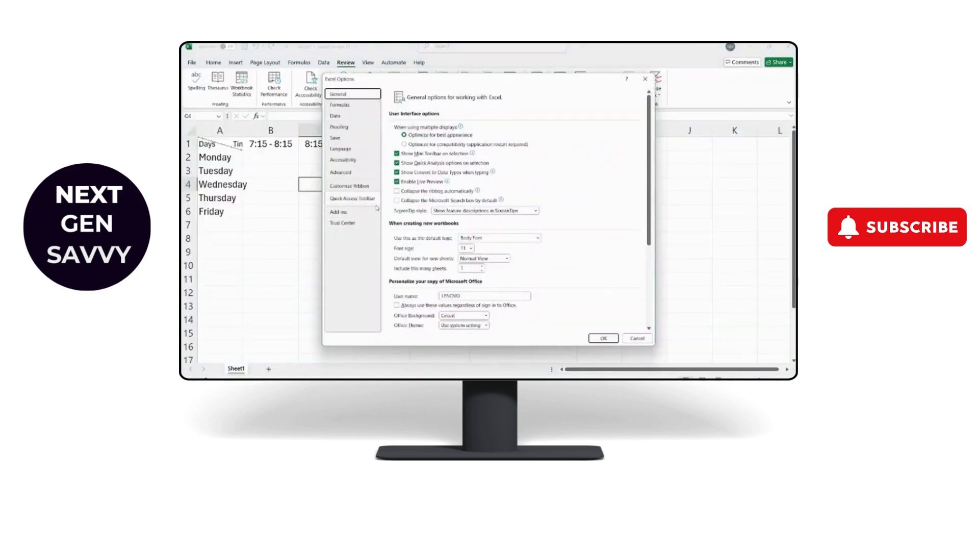
click(337, 212)
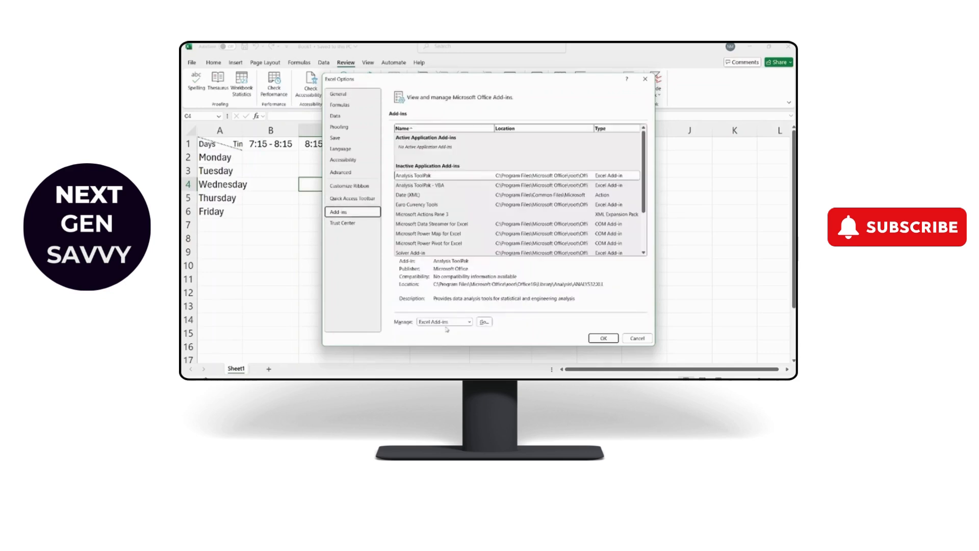
click(470, 321)
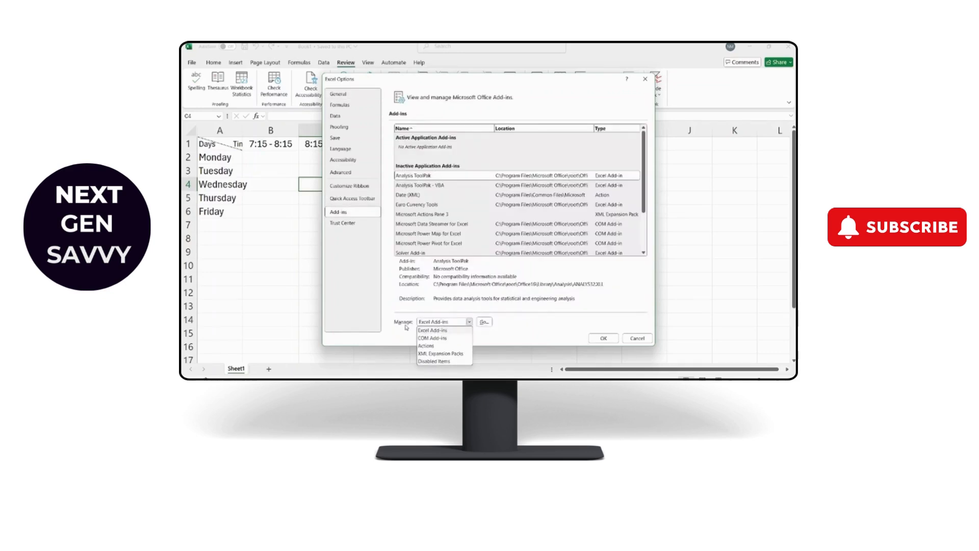
click(432, 338)
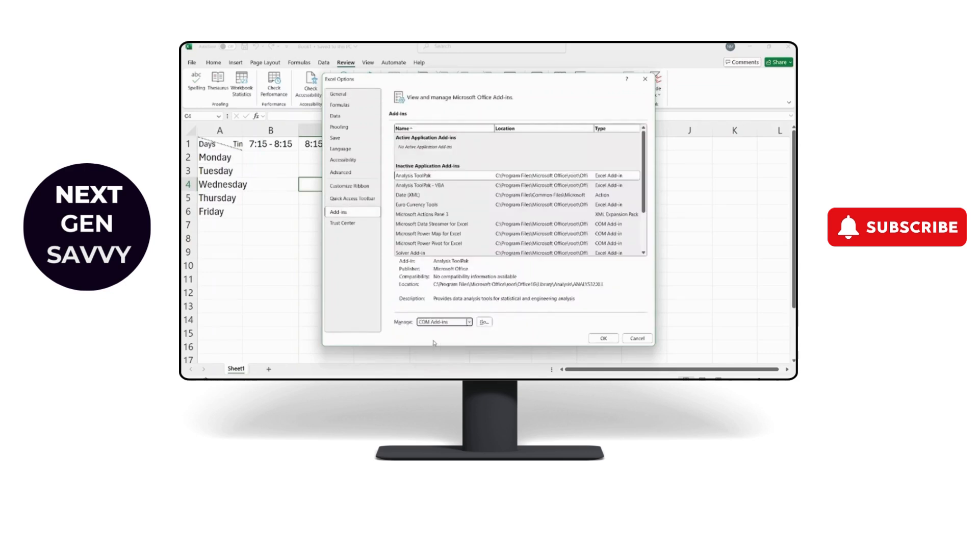
click(484, 321)
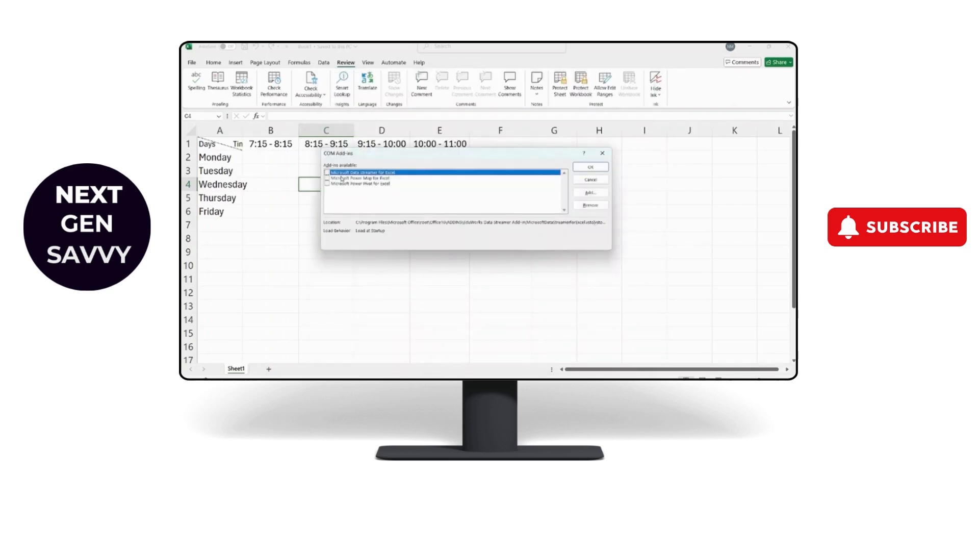
click(590, 179)
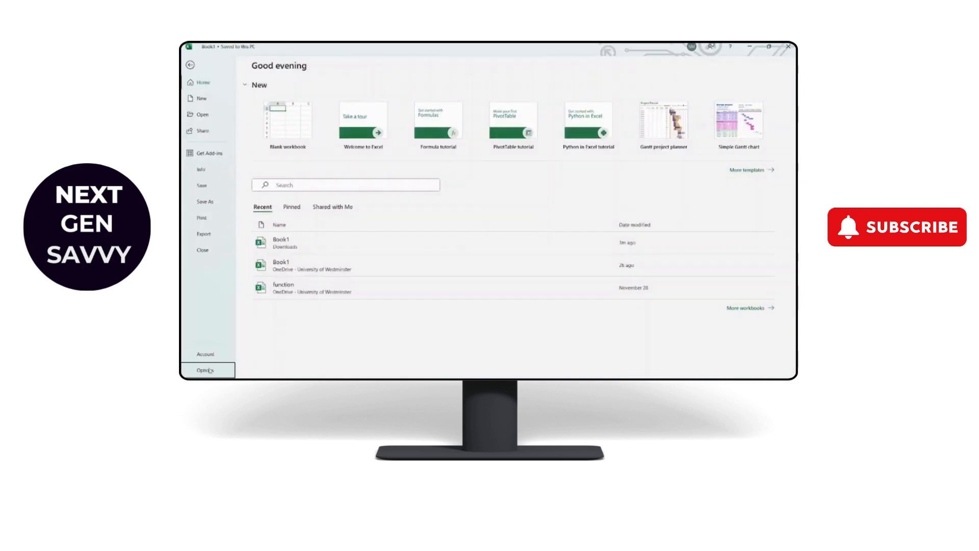
- Turn off Protected View for internet files in the Trust Center and save the change
click(205, 369)
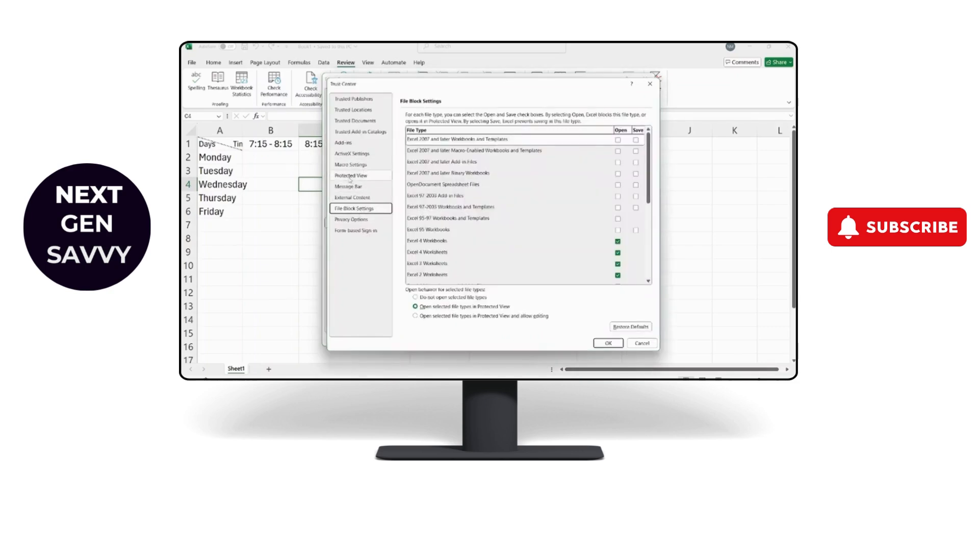
click(352, 175)
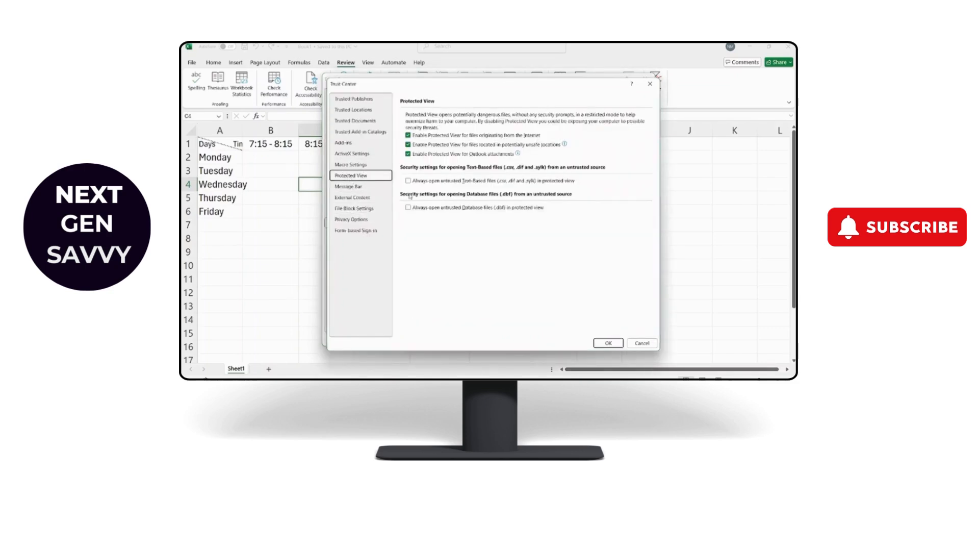
click(409, 136)
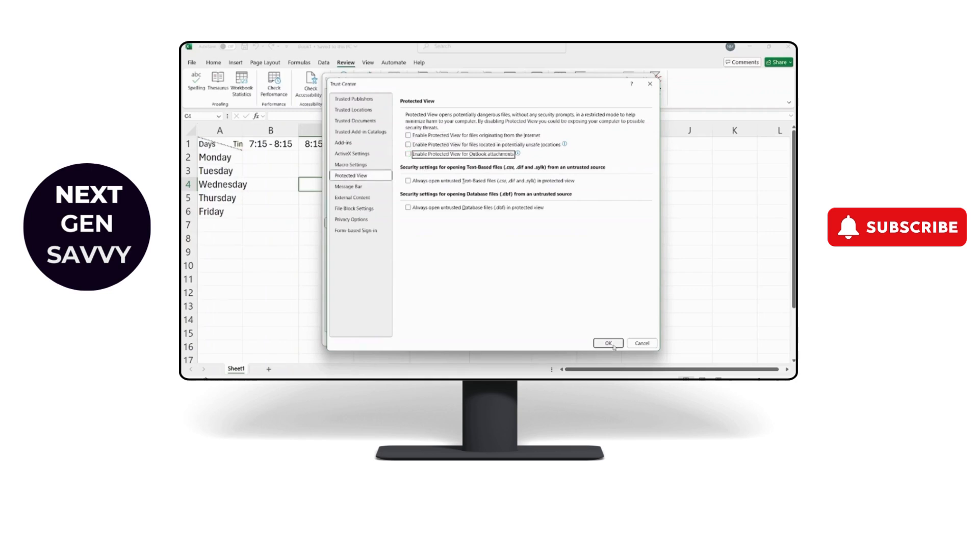
click(607, 343)
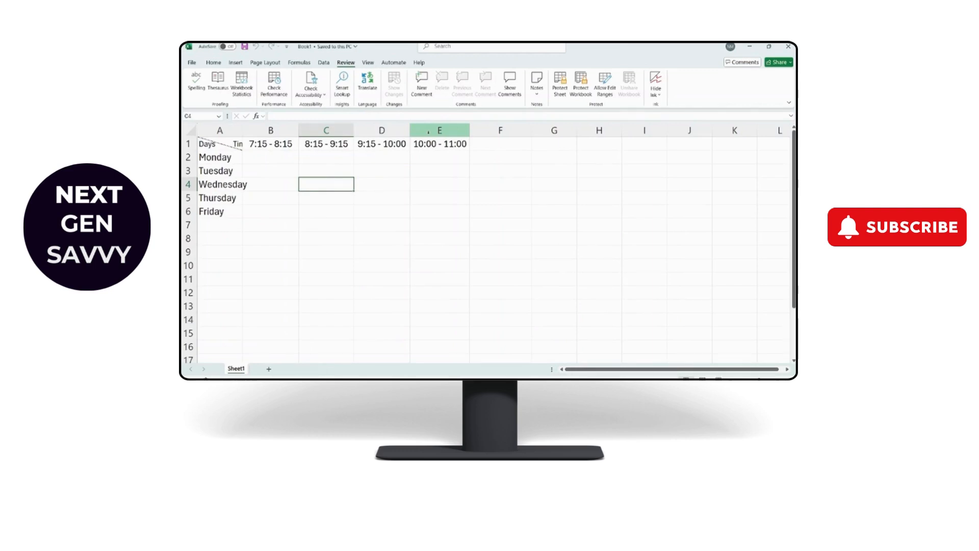
- Browse the computer and select the Book1 workbook in Downloads
click(191, 63)
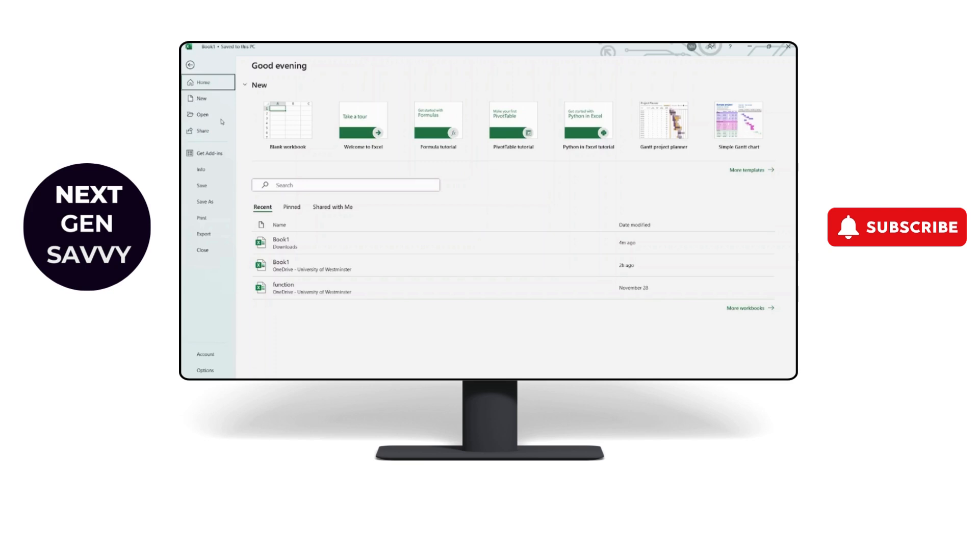
click(202, 114)
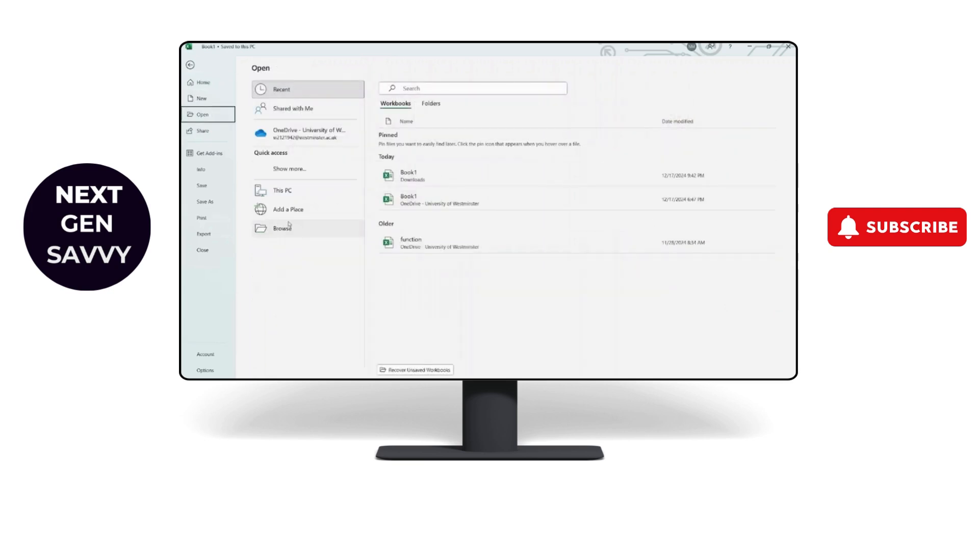
click(281, 227)
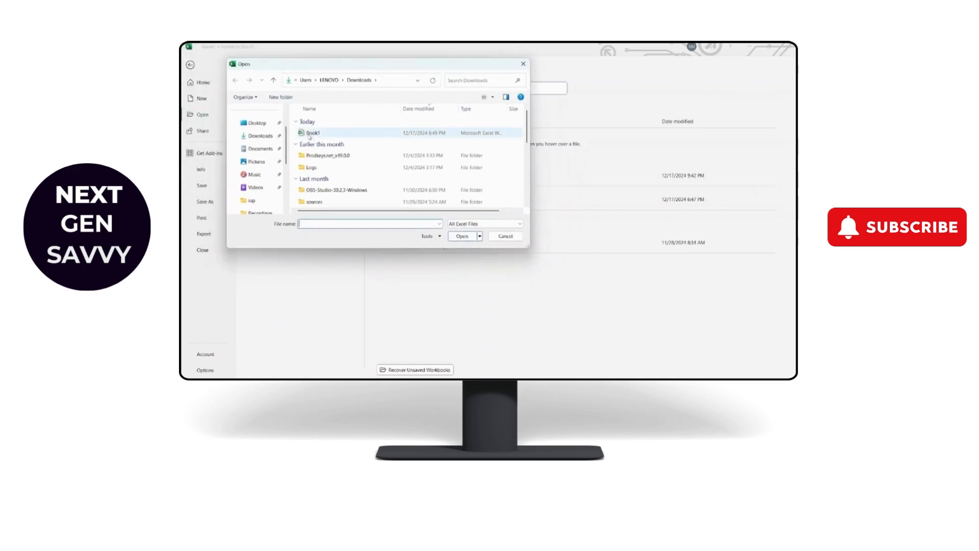
click(312, 133)
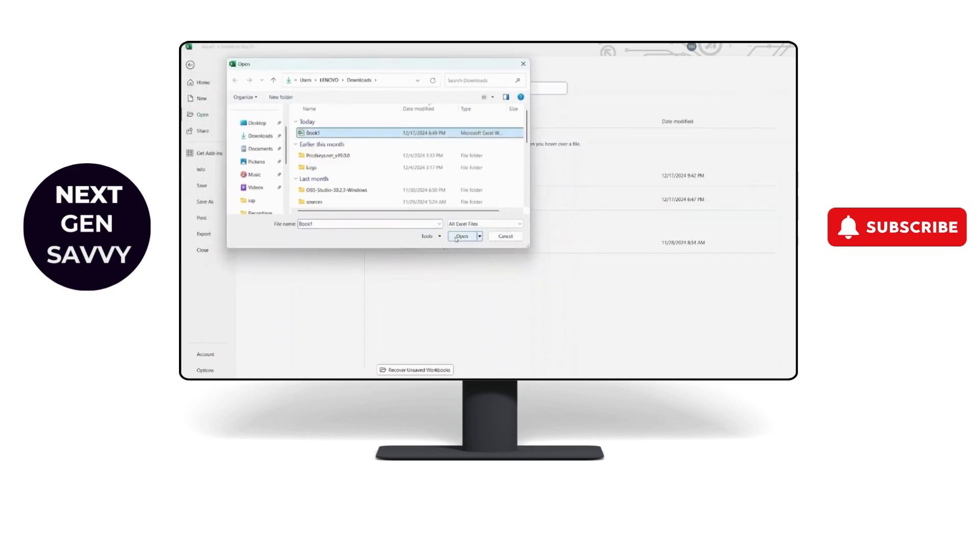
- Choose Open and Repair for Book1 and confirm the repair
click(463, 236)
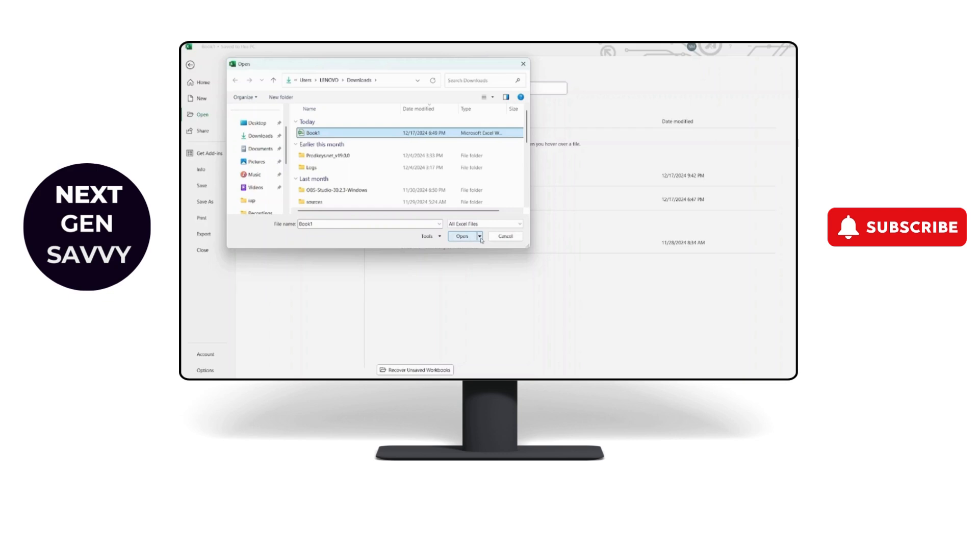
click(480, 236)
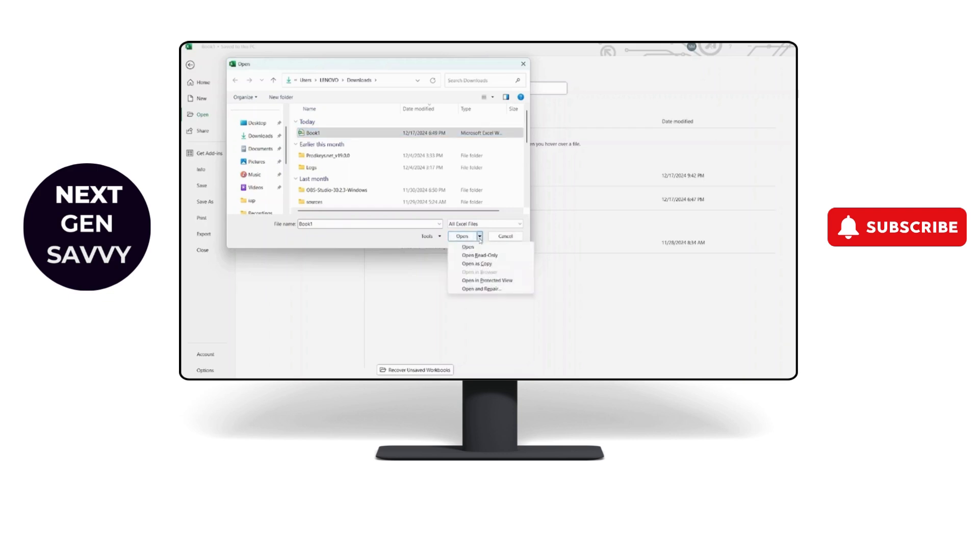
mouse_move(478, 293)
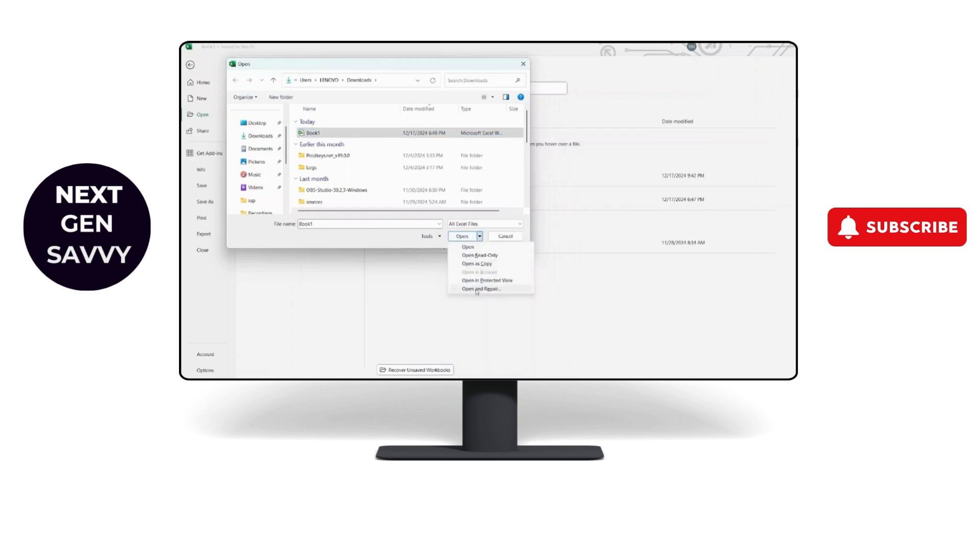
click(481, 289)
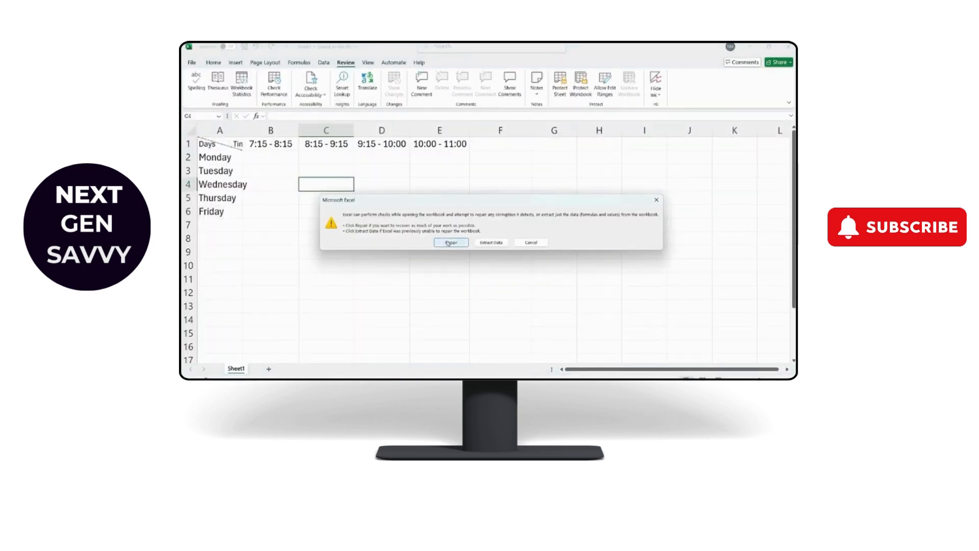
click(450, 243)
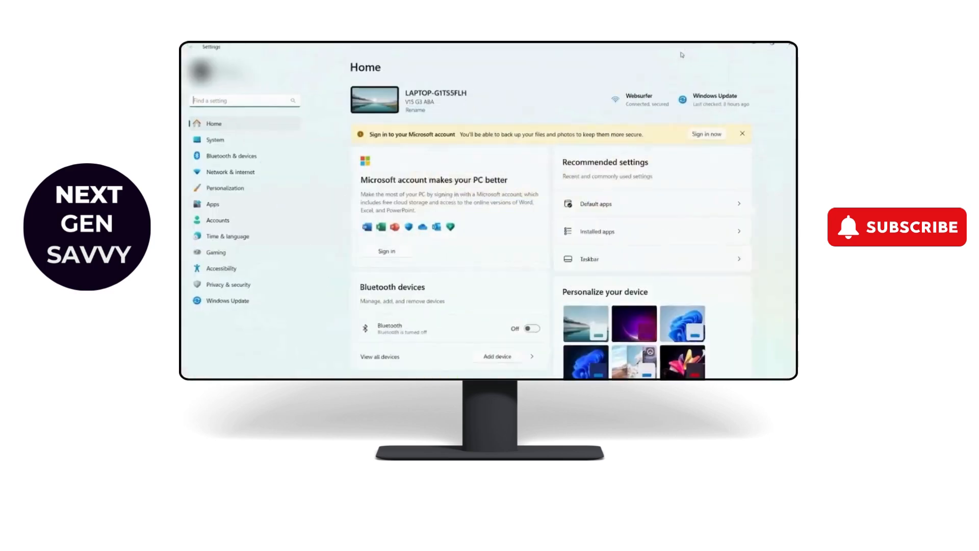
- Search installed apps for 'Micro' then 'offi' and go to Microsoft 365 (Office) advanced options
click(212, 204)
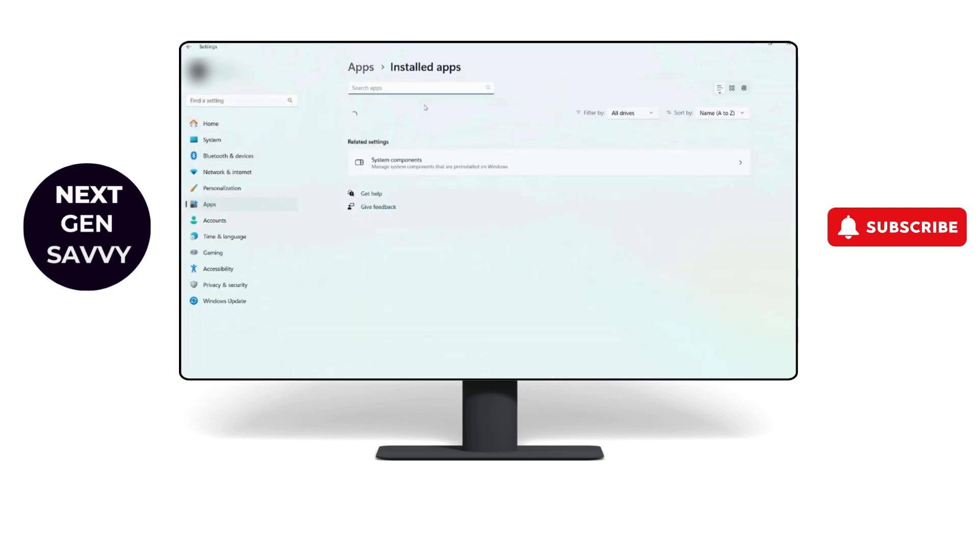
text(Micro)
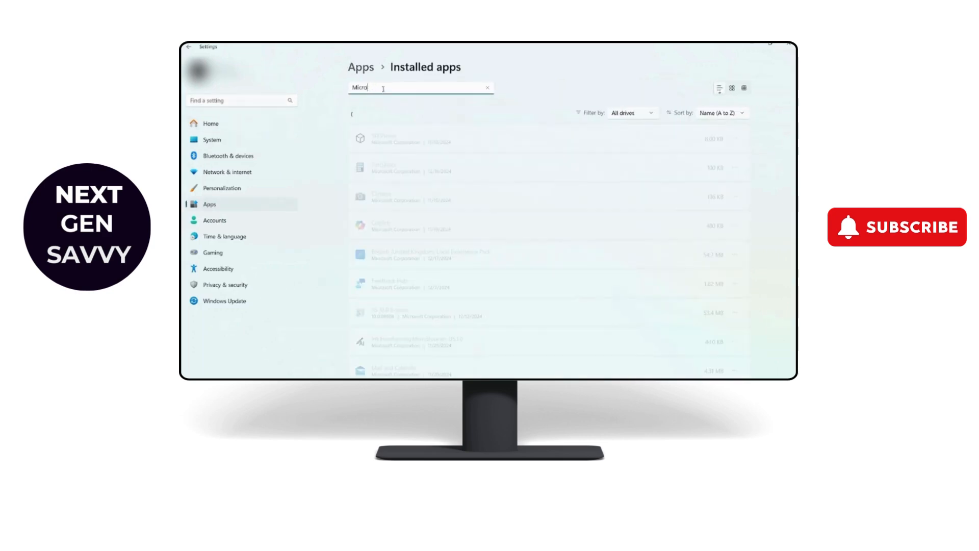
text(office)
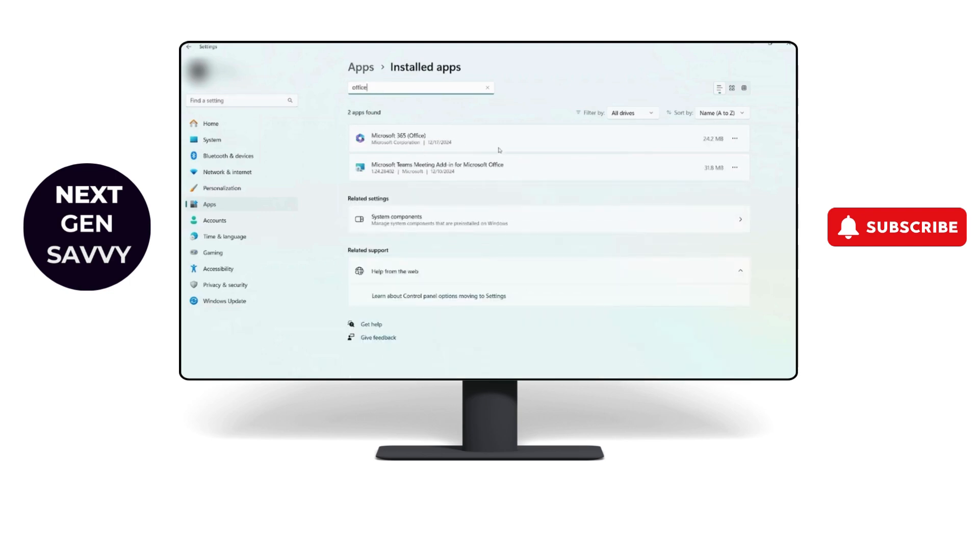
click(734, 139)
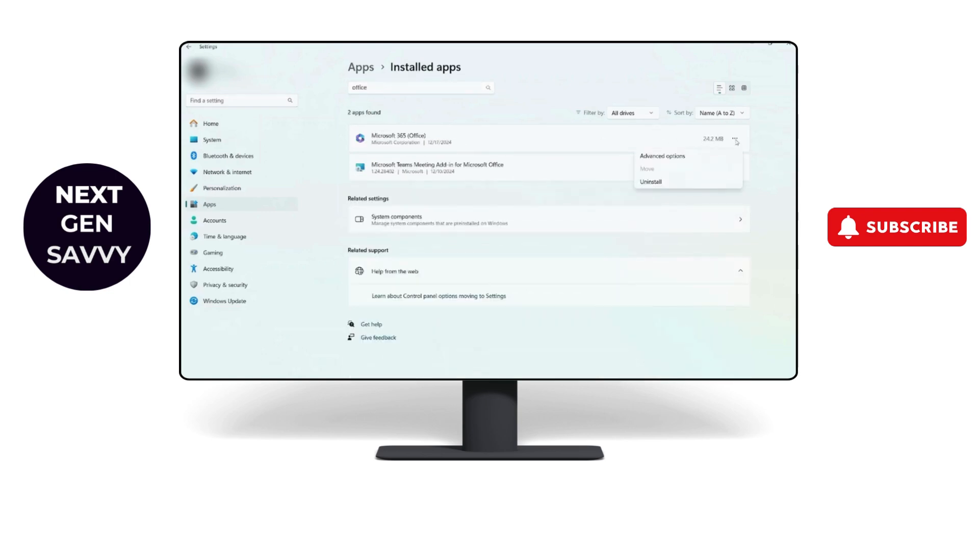
mouse_move(691, 149)
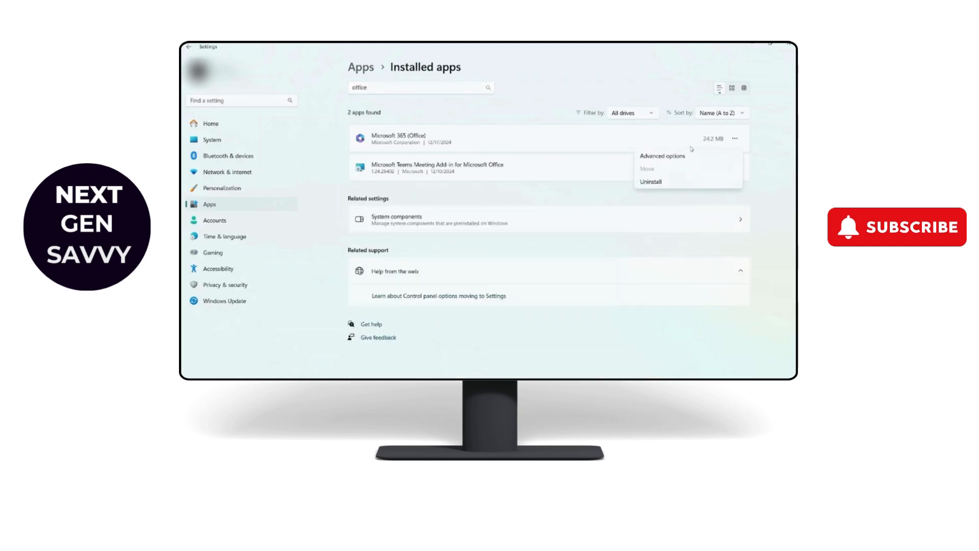
click(661, 156)
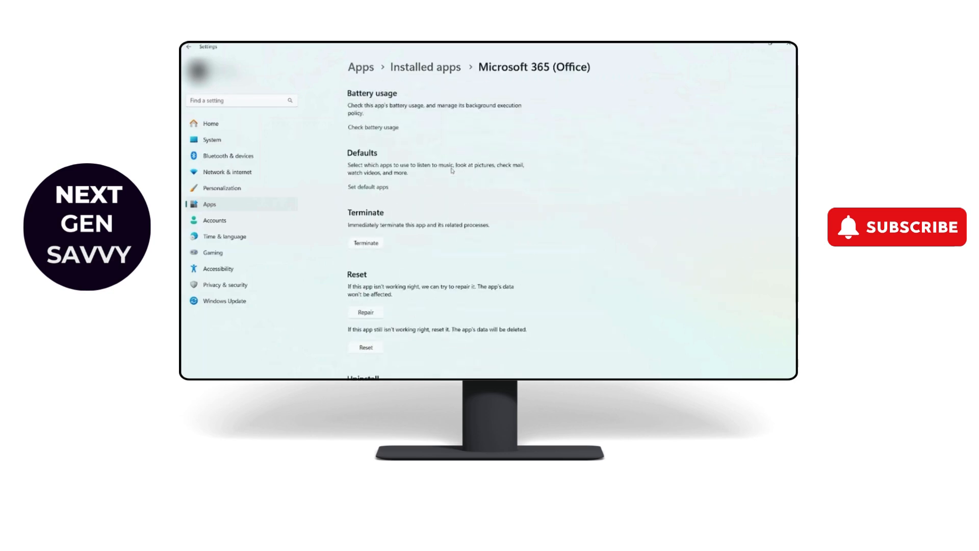
- Run Repair for Microsoft 365 (Office) from the Reset section
scroll(down, 3)
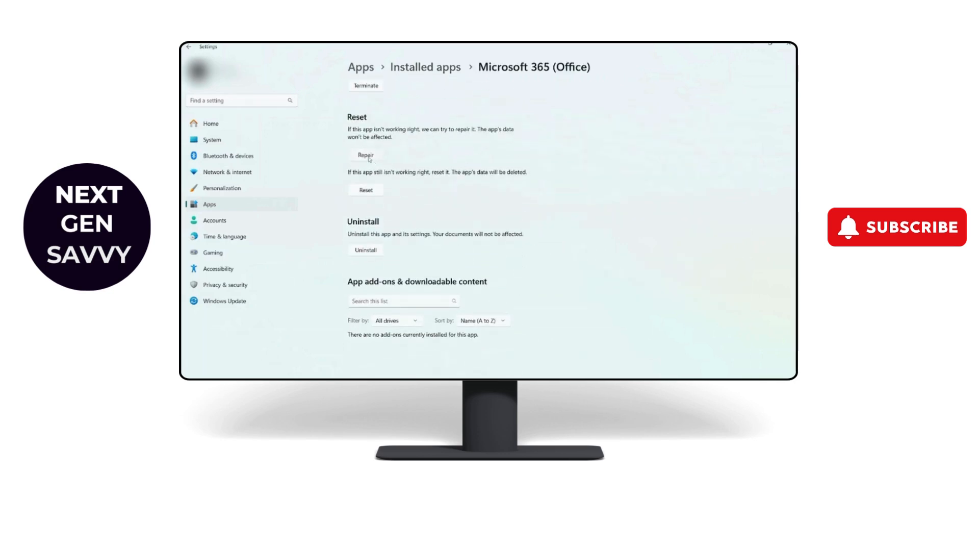
click(365, 156)
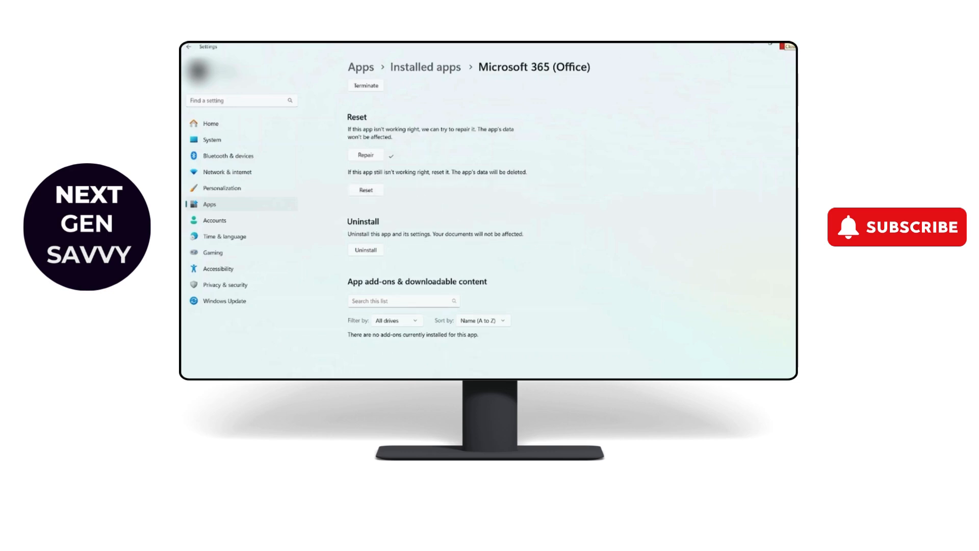
mouse_move(597, 91)
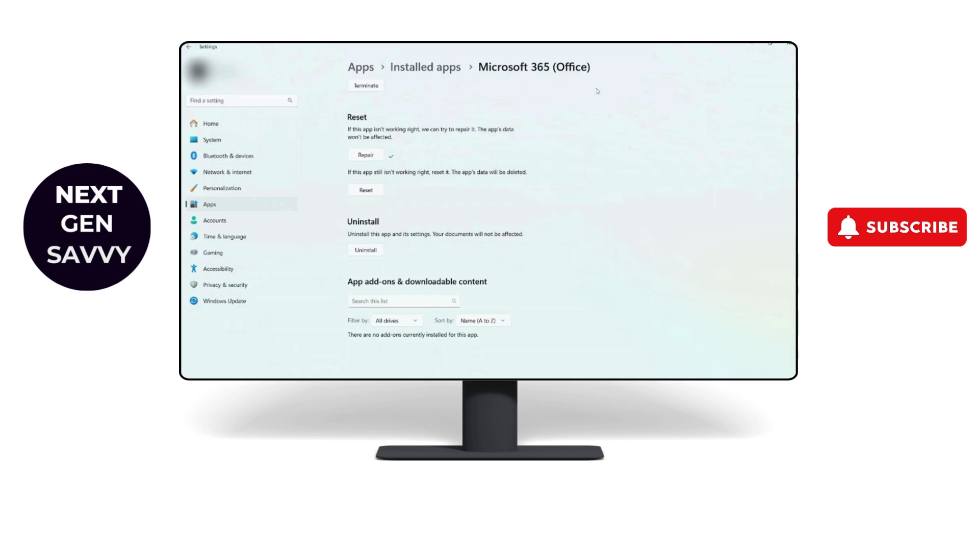